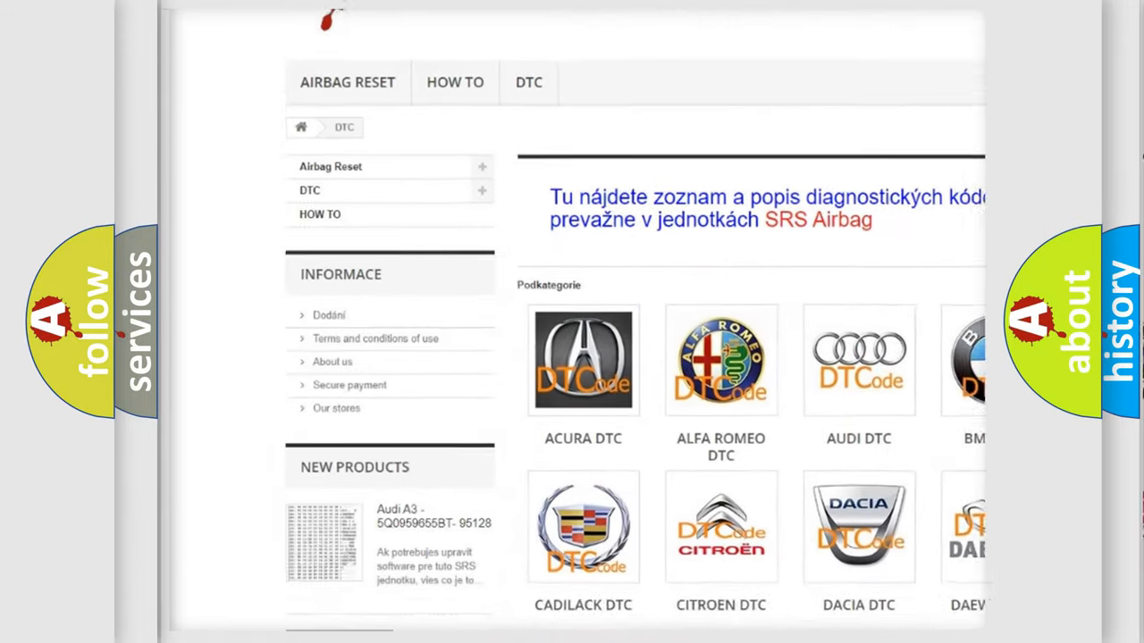
{"action": "scroll", "scroll_direction": "down", "scroll_amount": 3}
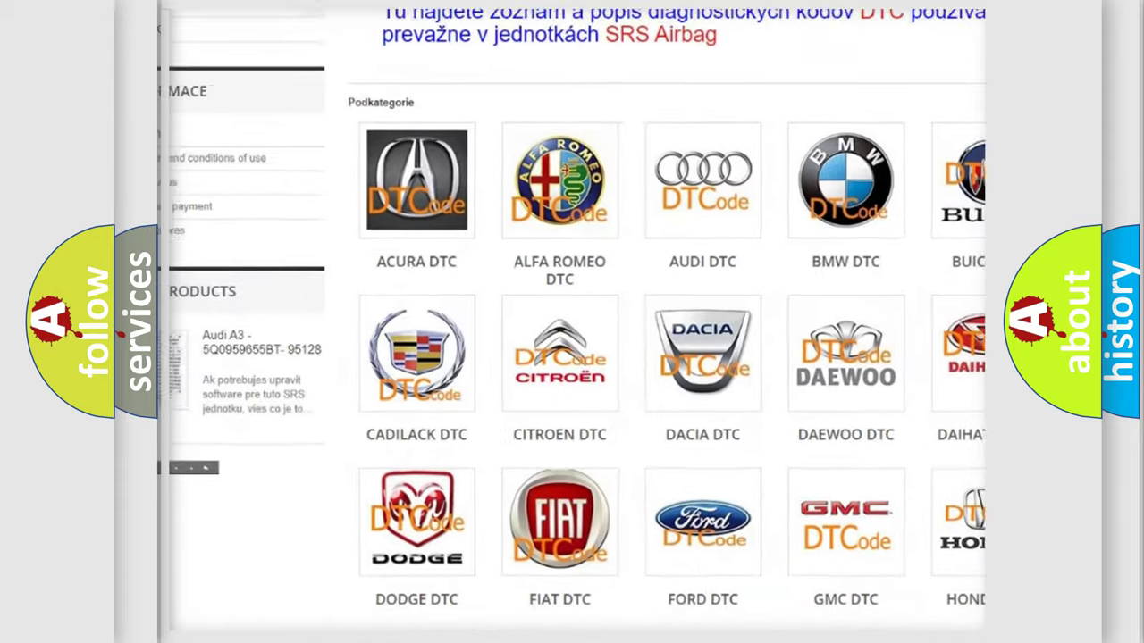